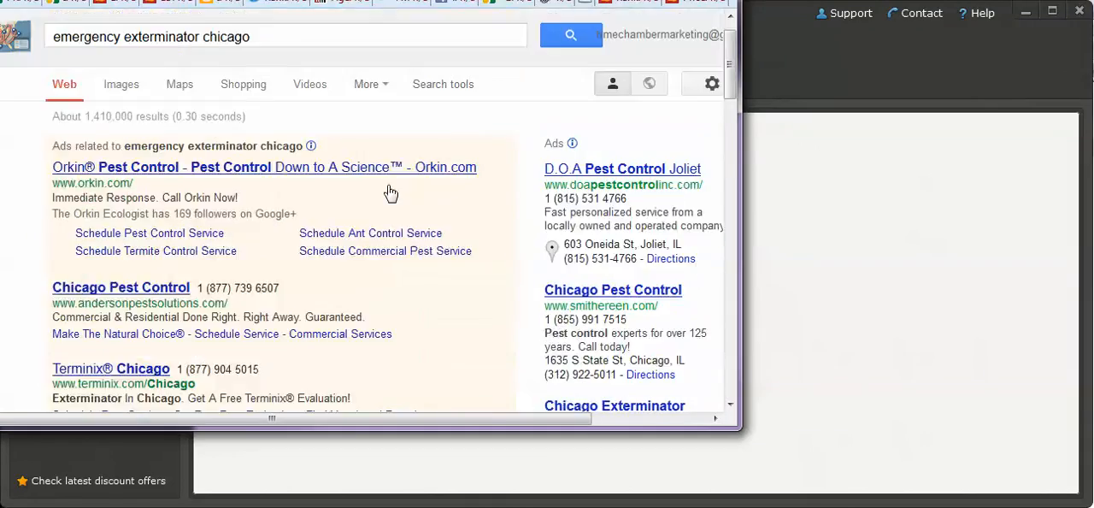
Step: Scroll down to the Chicago emergency exterminator video's title and description
scroll("down", 3)
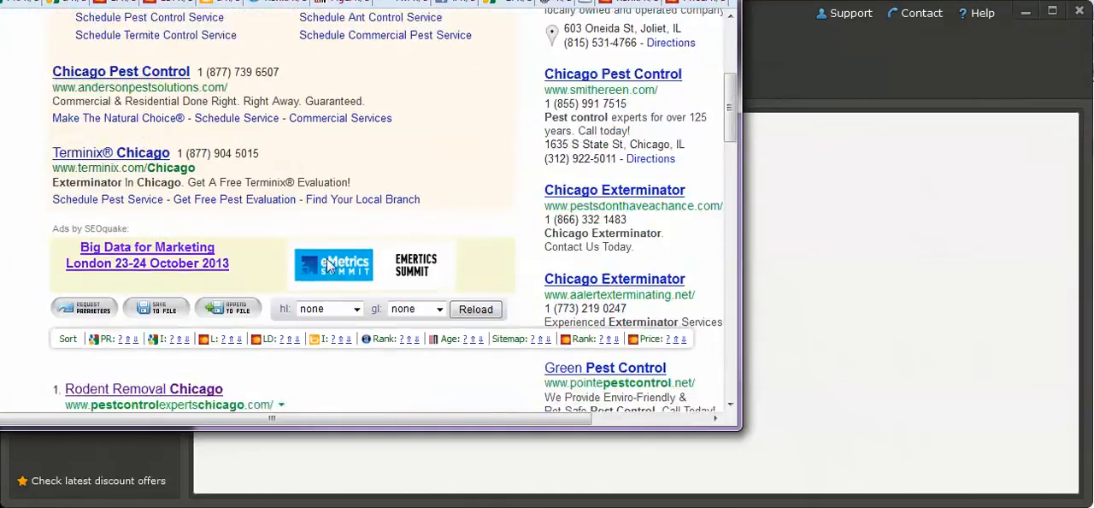
scroll("down", 3)
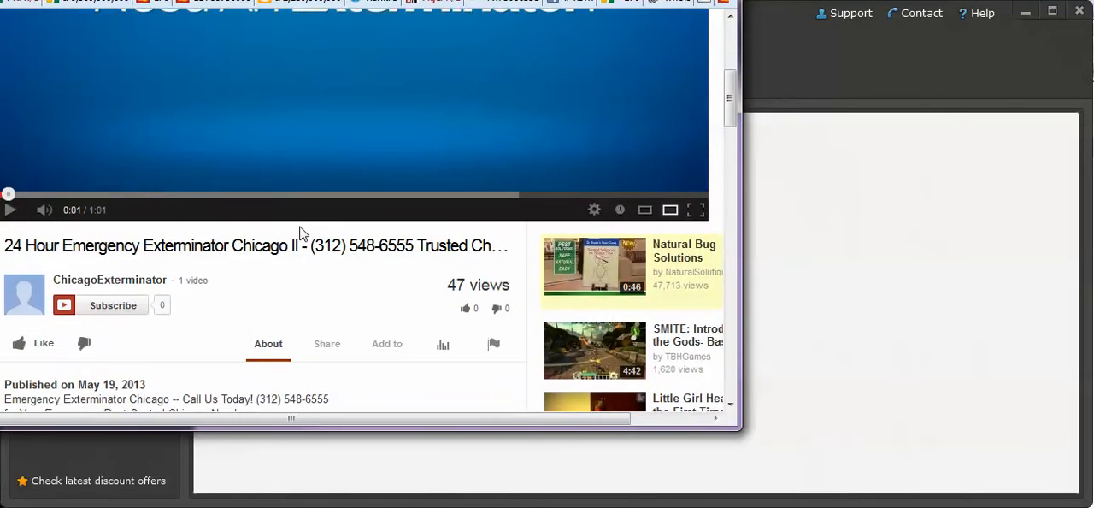
scroll("down", 3)
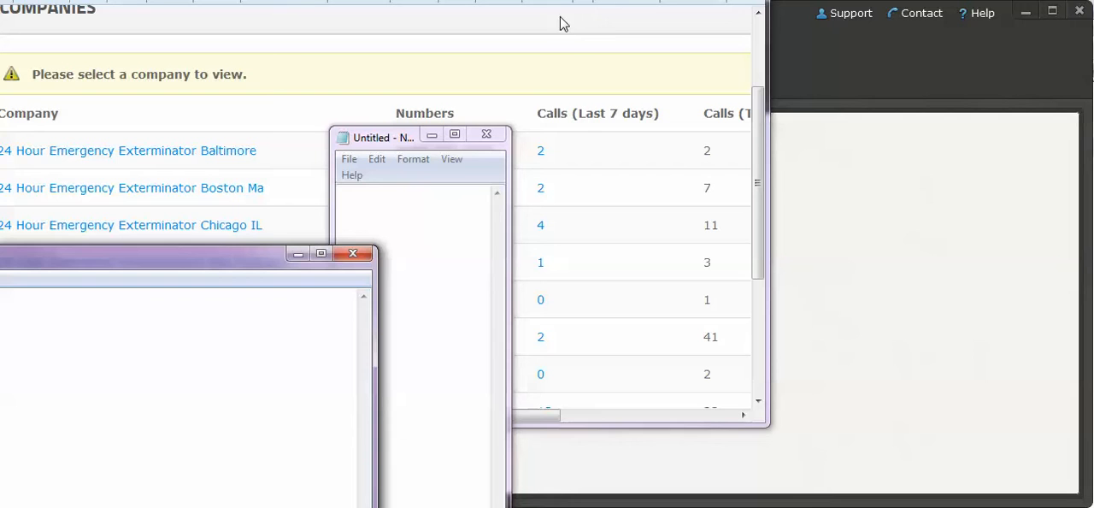
mouse_move(562, 238)
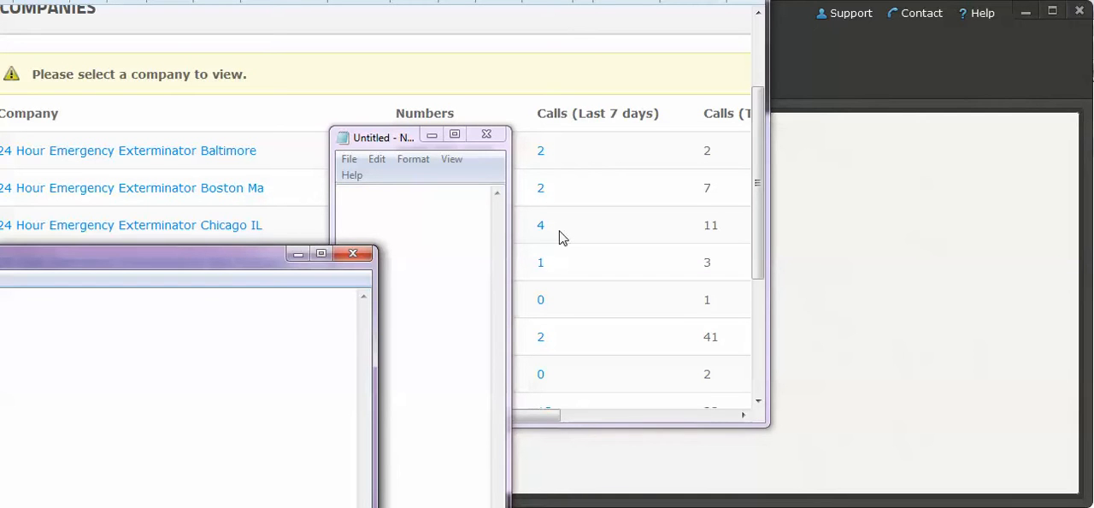
mouse_move(793, 60)
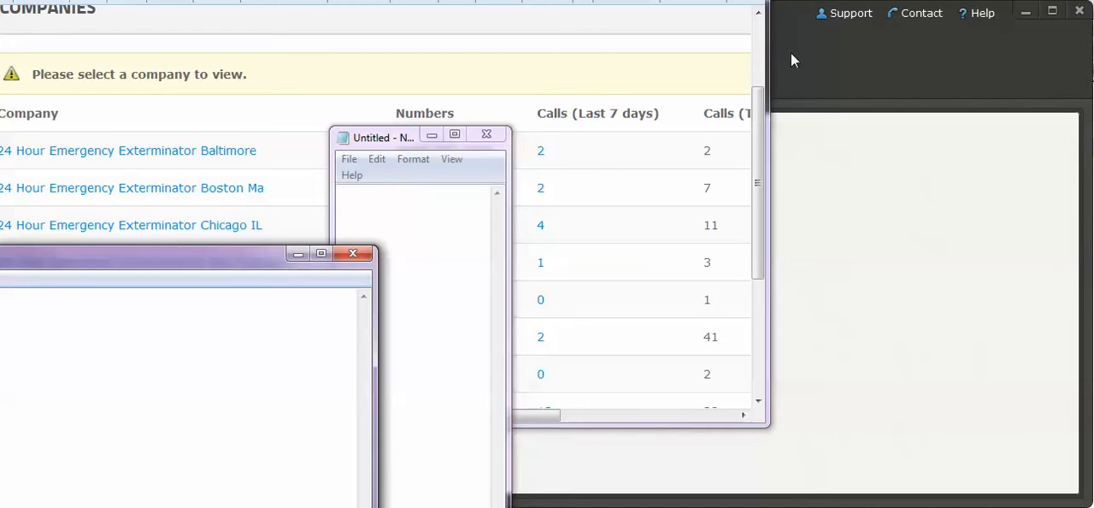
mouse_move(837, 263)
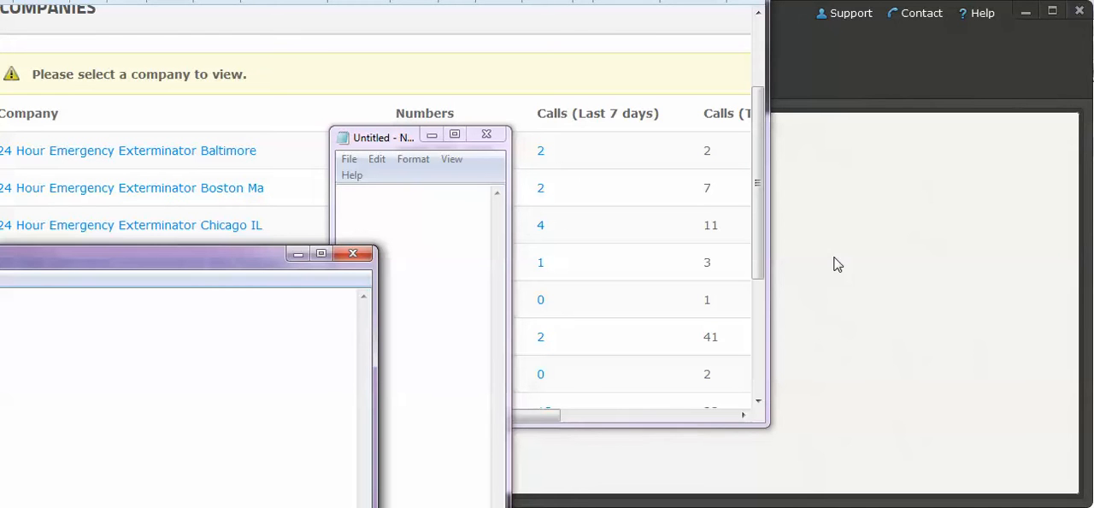
mouse_move(895, 212)
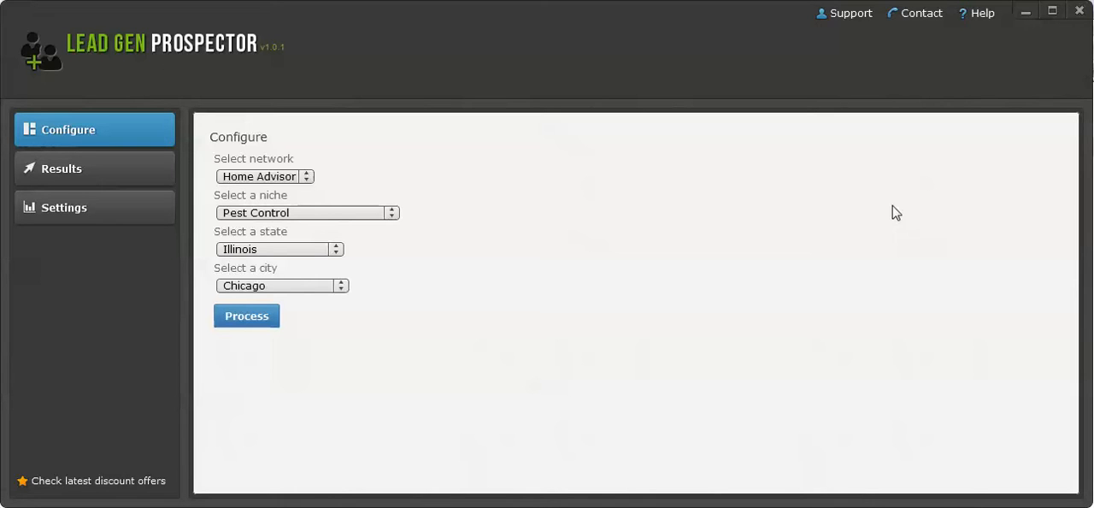
Step: Keep Home Advisor as the network and run the Chicago, Illinois pest control search
left_click(264, 176)
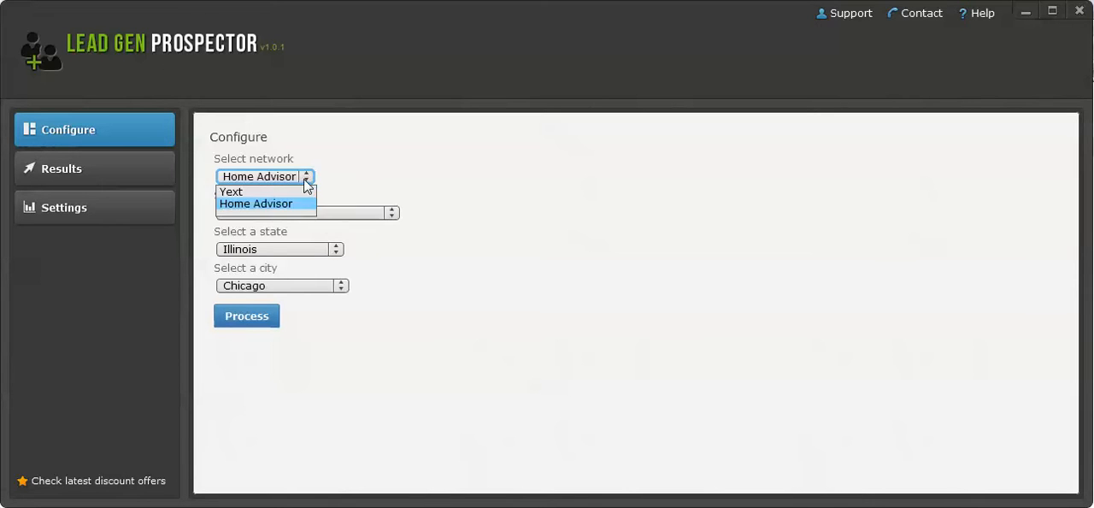
mouse_move(343, 186)
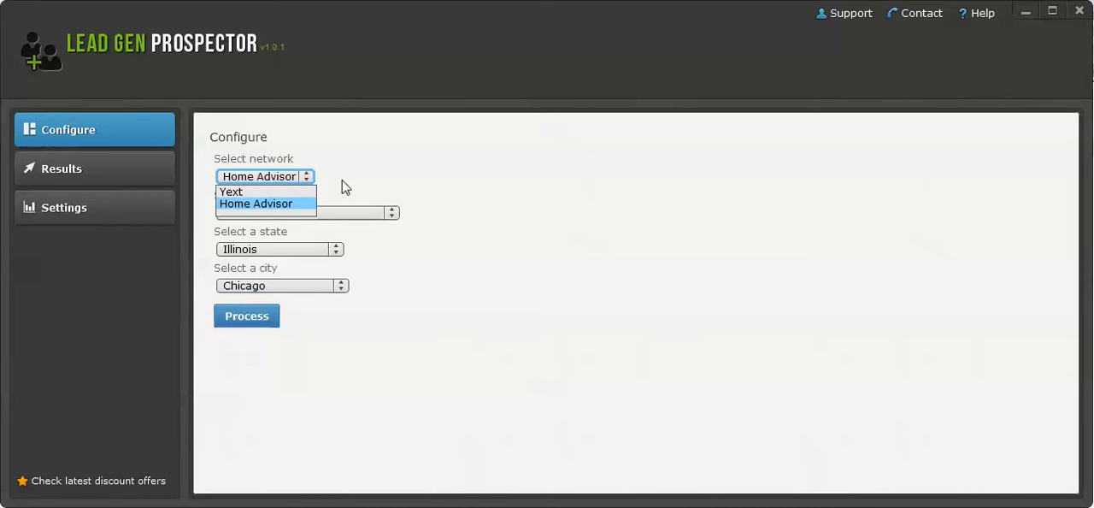
left_click(257, 203)
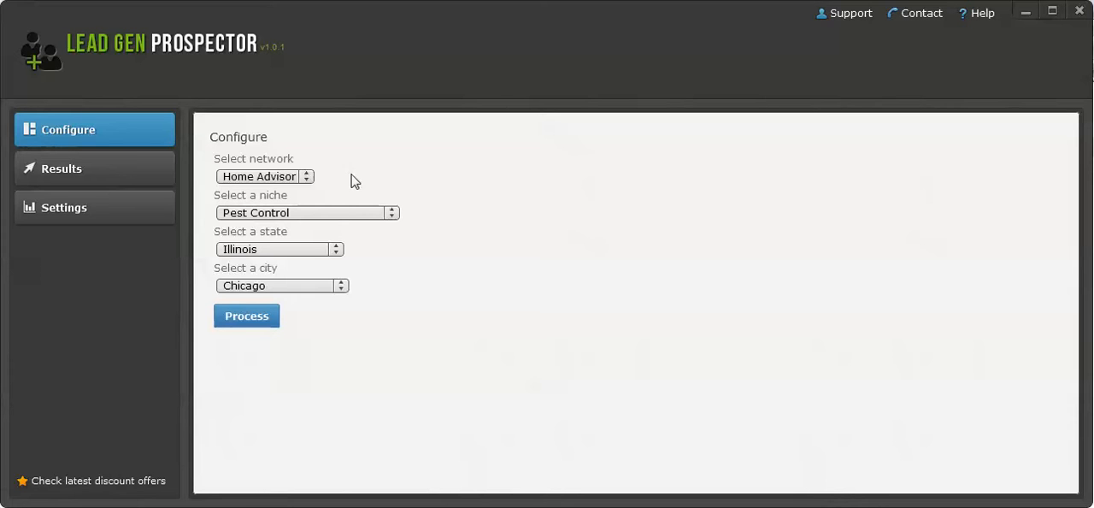
mouse_move(243, 202)
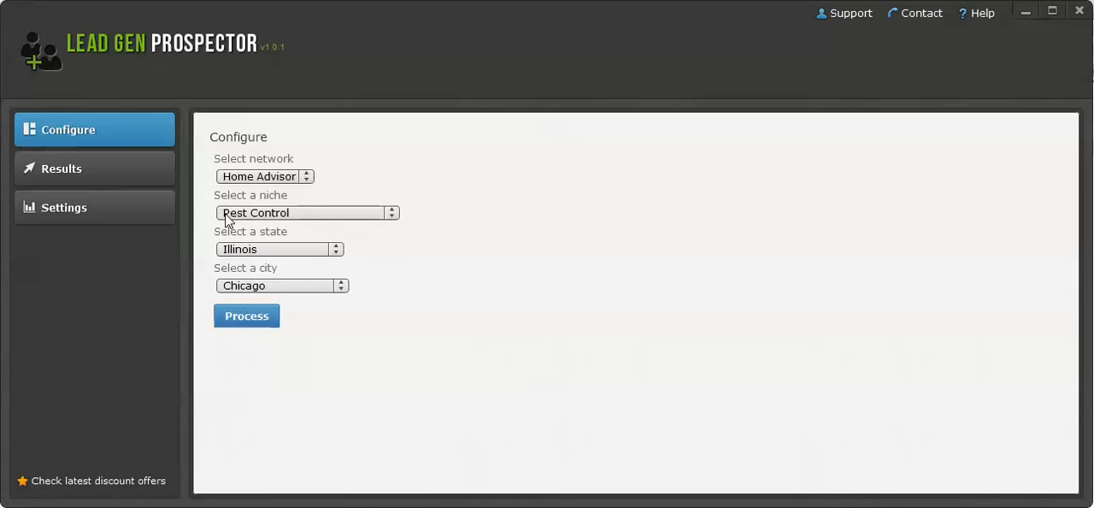
mouse_move(253, 258)
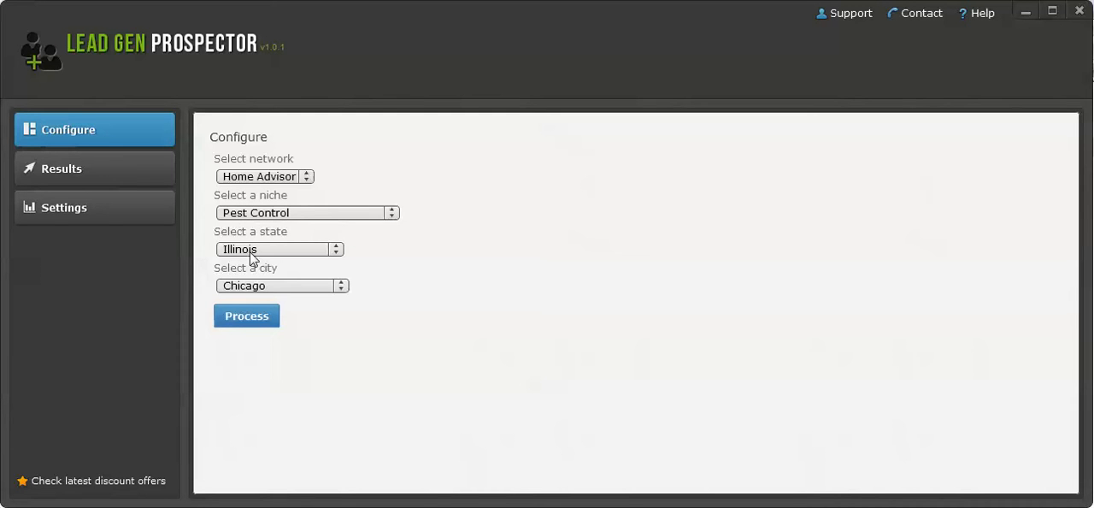
left_click(246, 315)
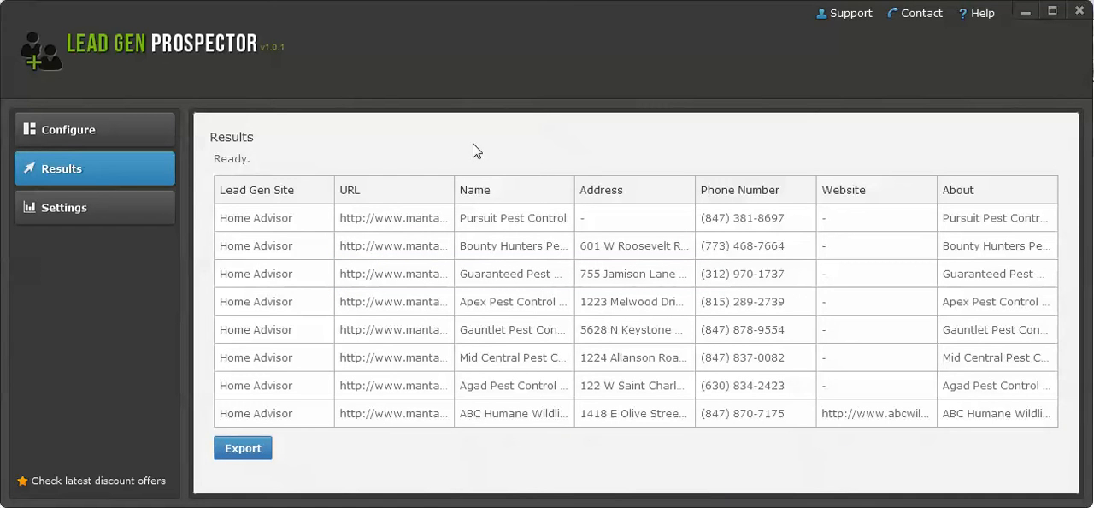
mouse_move(463, 181)
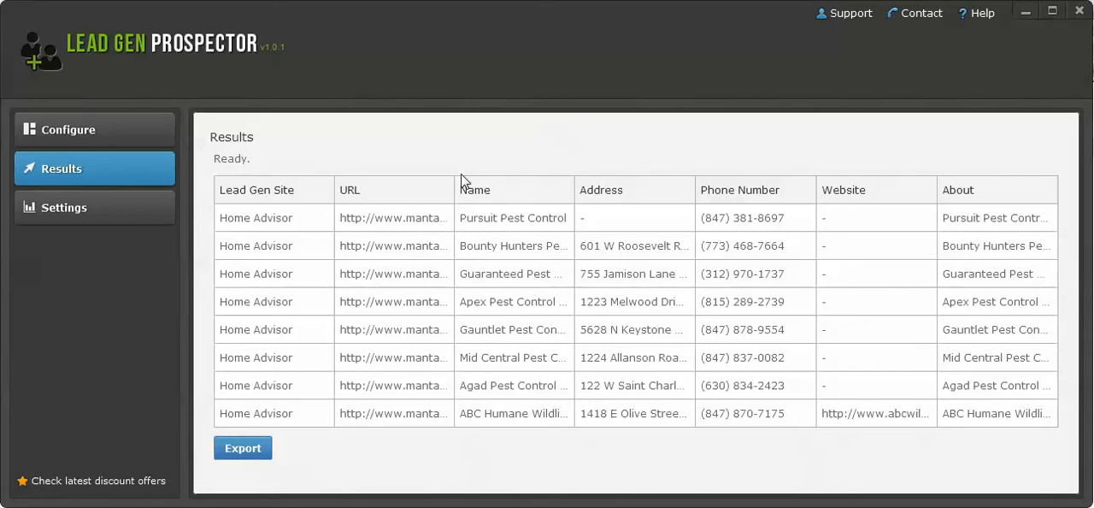
mouse_move(460, 196)
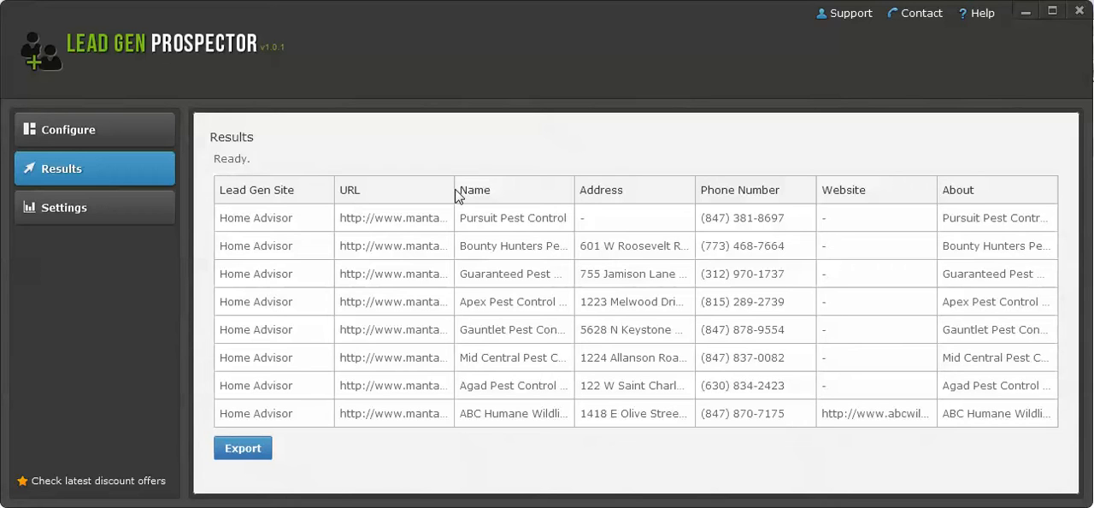
mouse_move(459, 197)
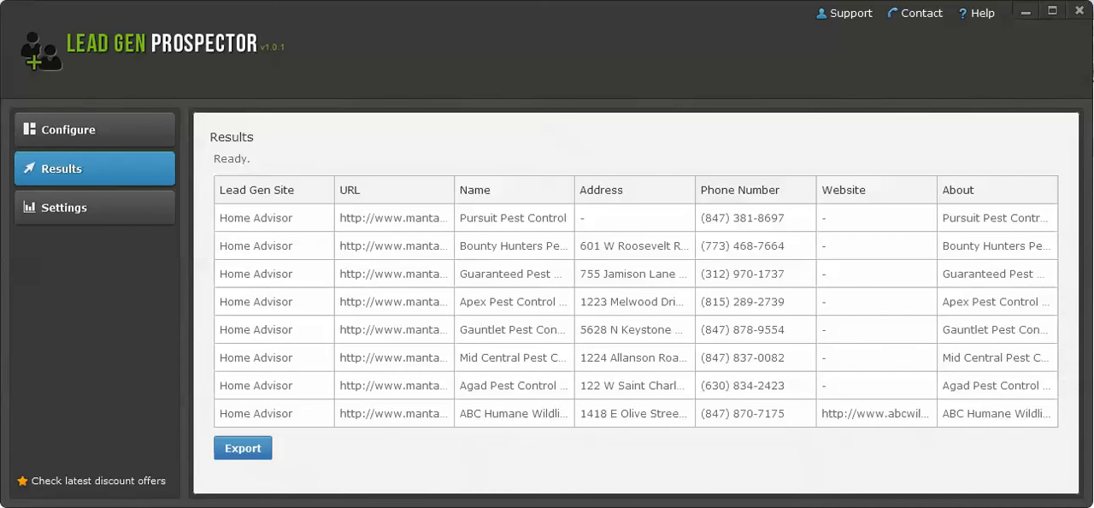
mouse_move(793, 270)
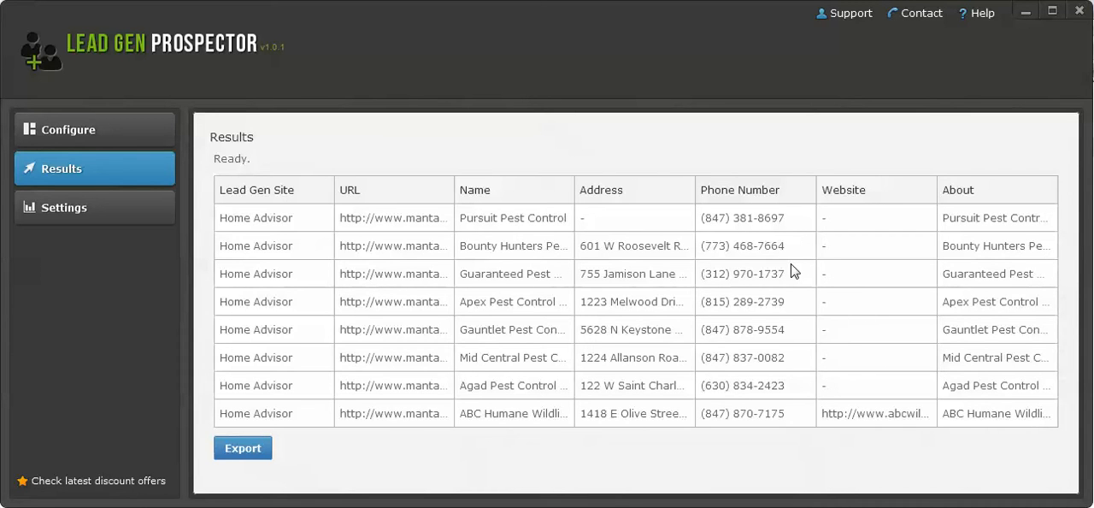
mouse_move(610, 51)
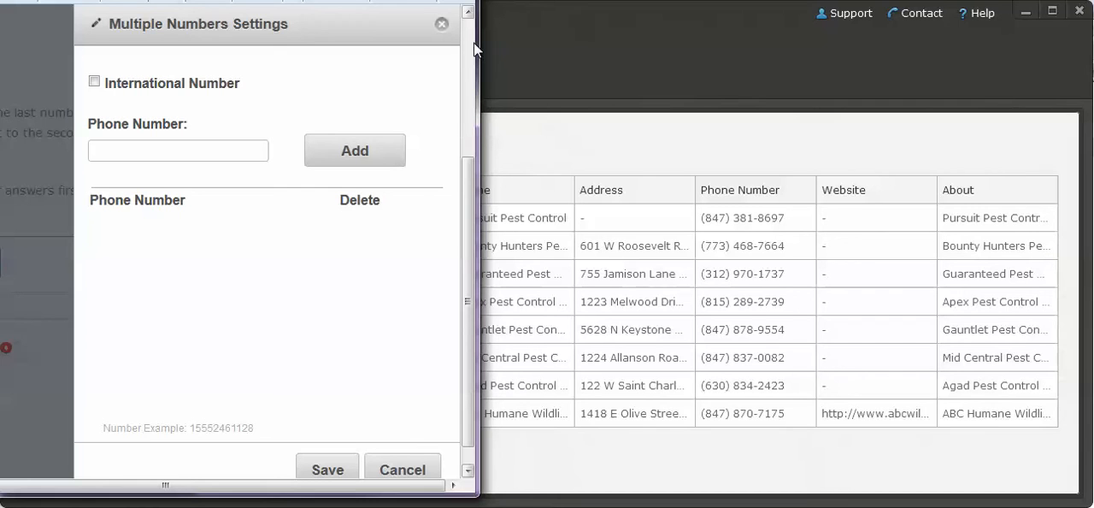
mouse_move(348, 222)
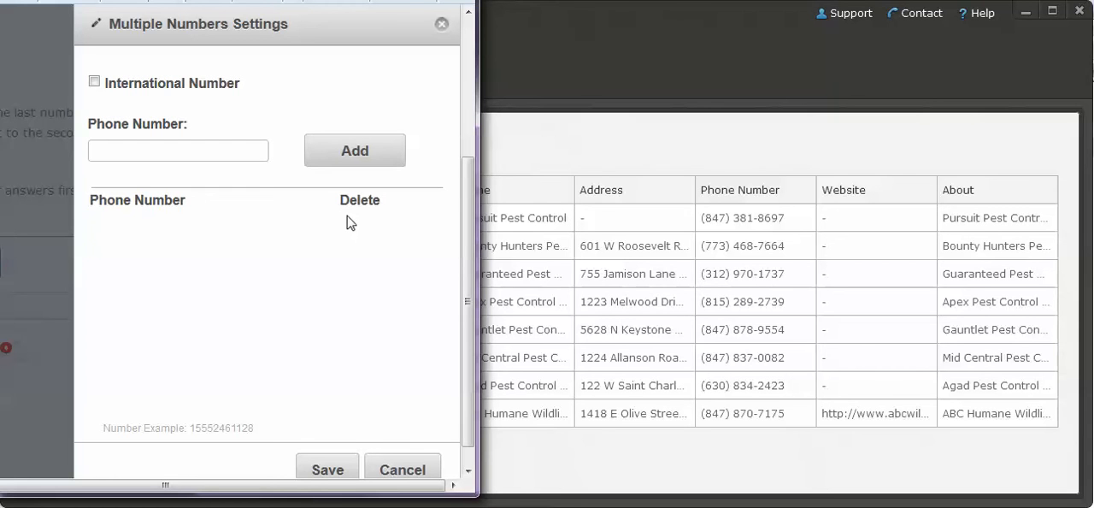
mouse_move(711, 224)
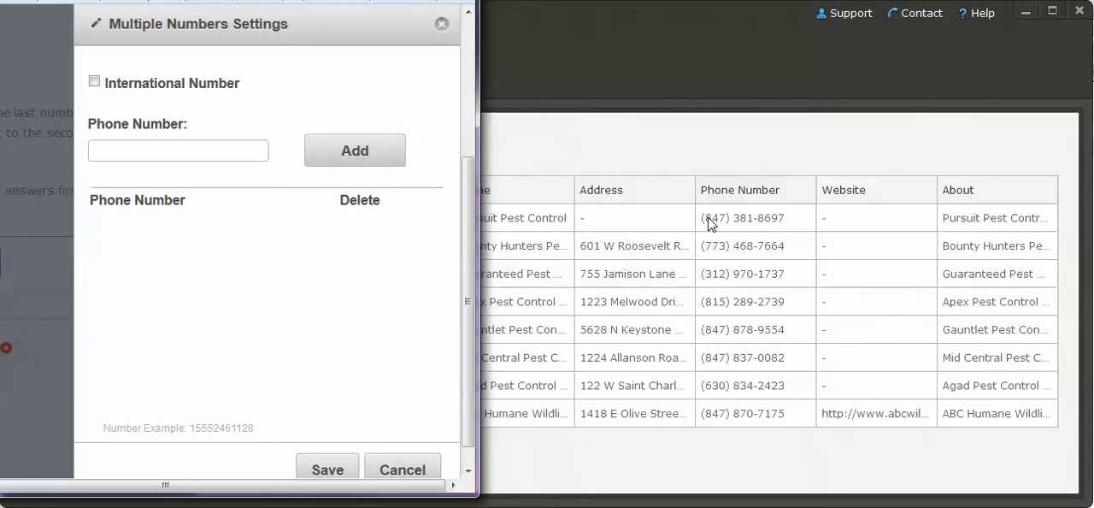
Step: Bring the Lead Gen Prospector contractor results back to the front
left_click(402, 468)
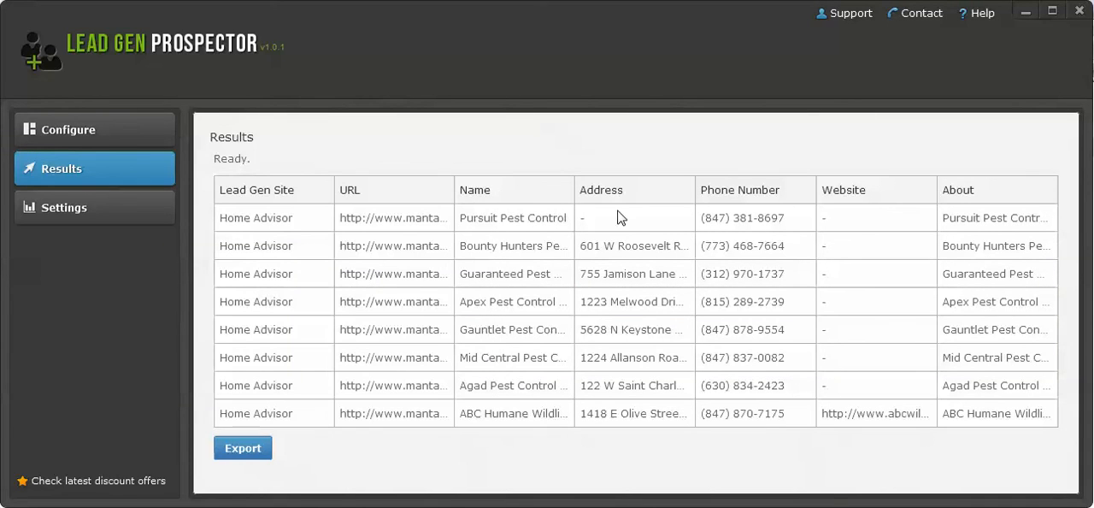
mouse_move(709, 219)
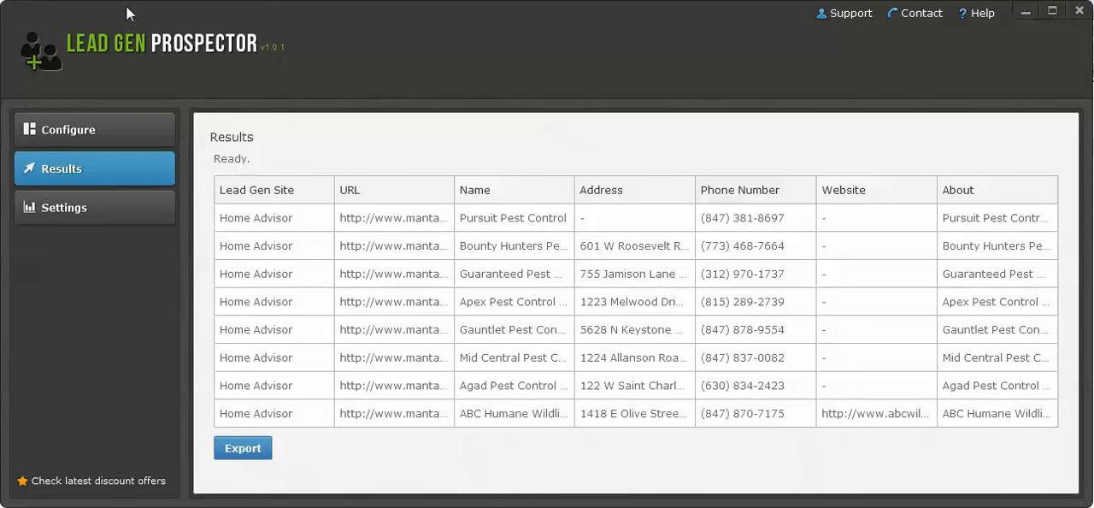
mouse_move(330, 161)
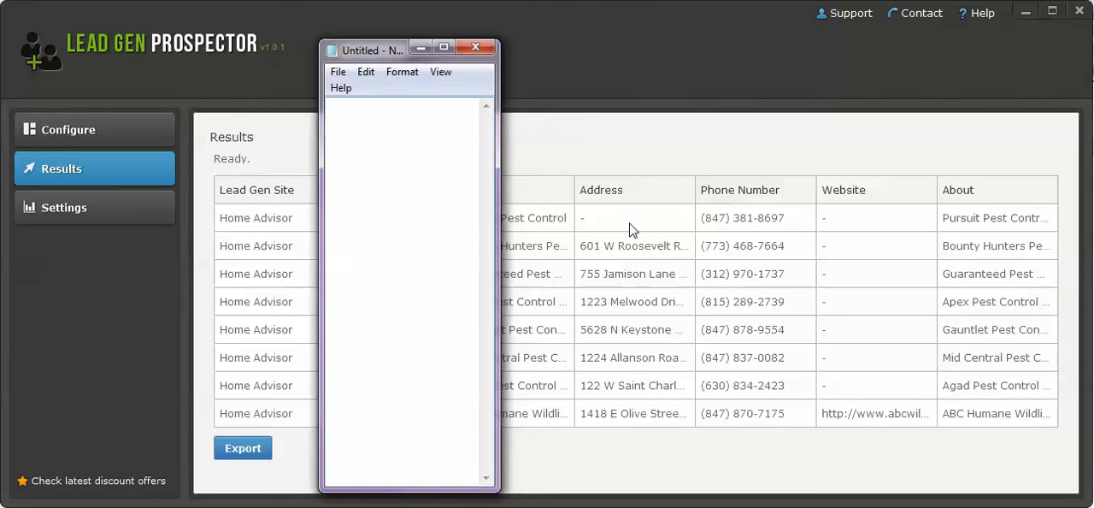
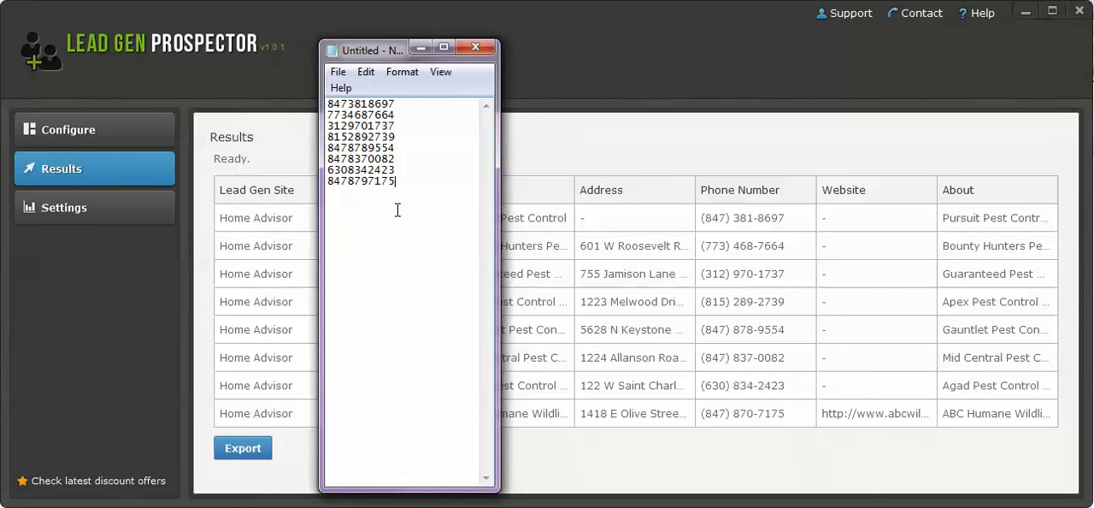
left_click_drag(376, 49, 854, 183)
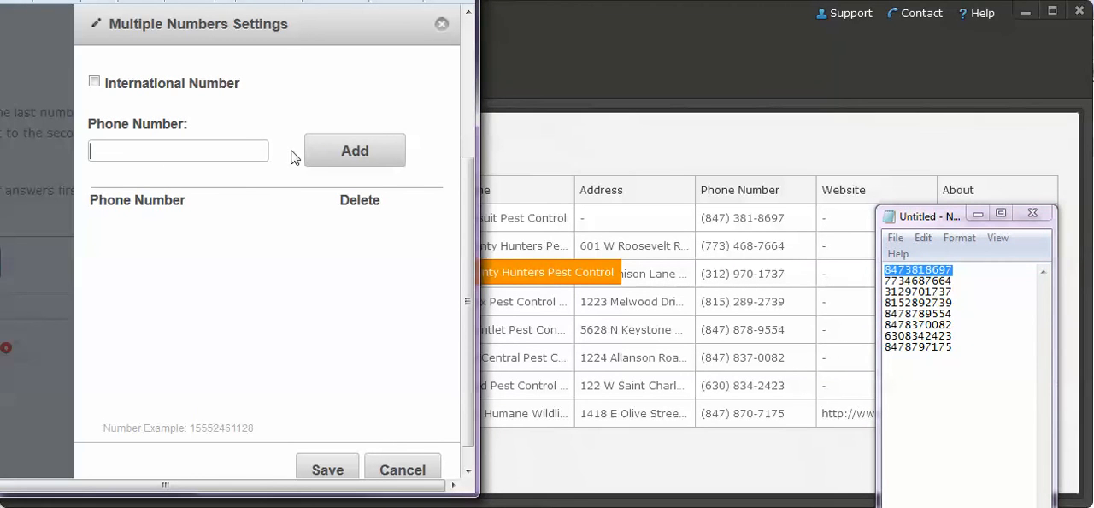
Step: Add the first three contractor phone numbers to the multiple numbers list
left_click(355, 150)
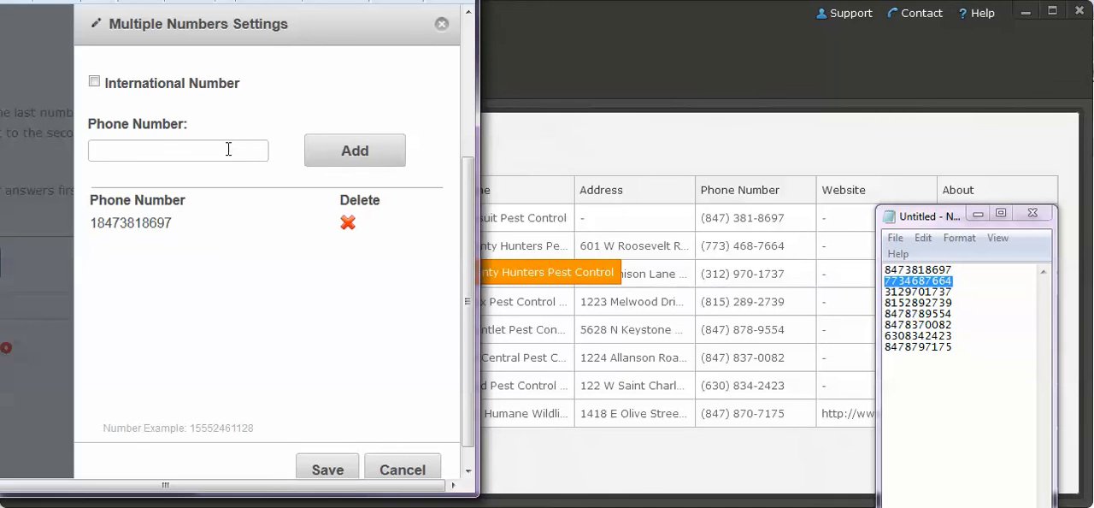
left_click(354, 150)
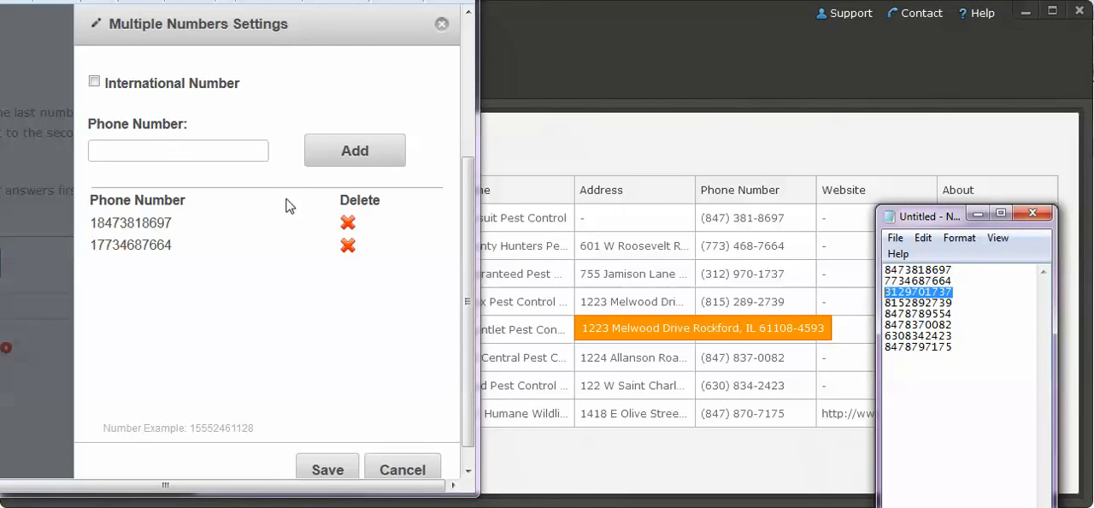
left_click(354, 150)
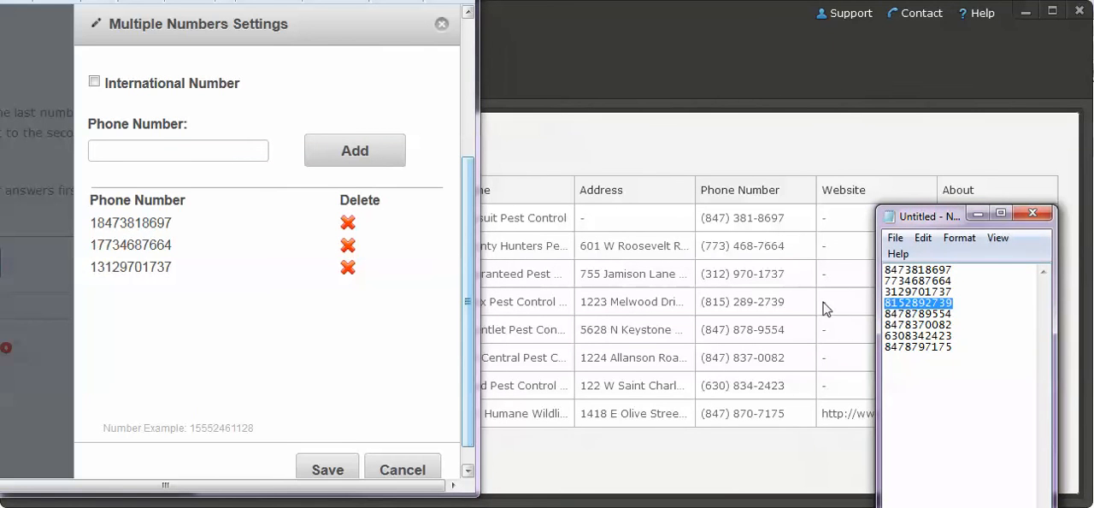
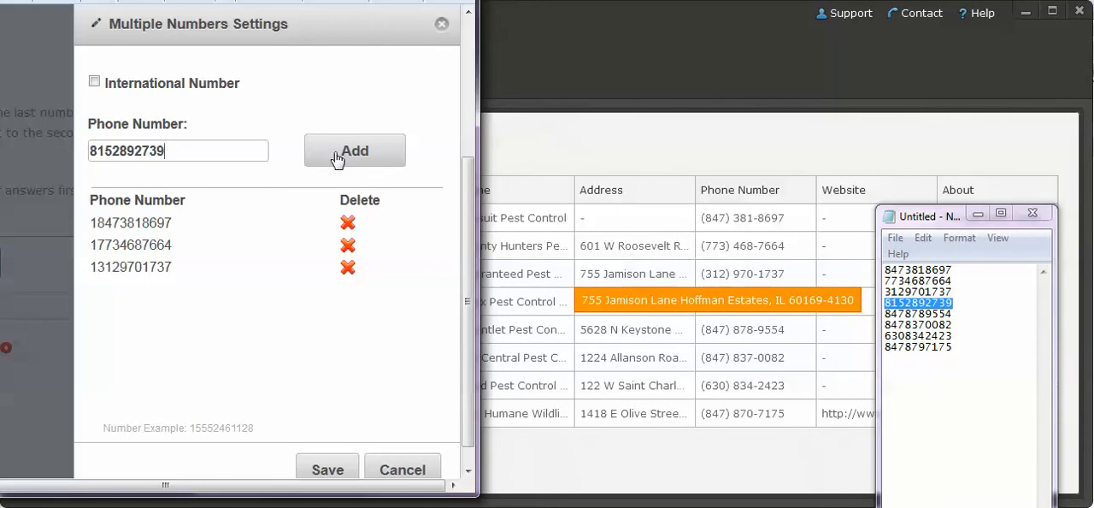
left_click(354, 151)
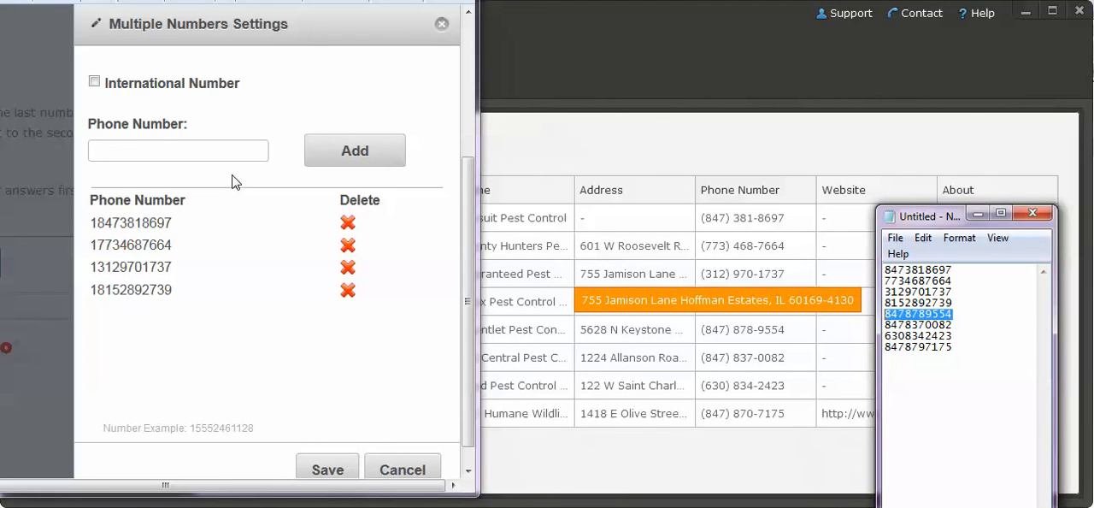
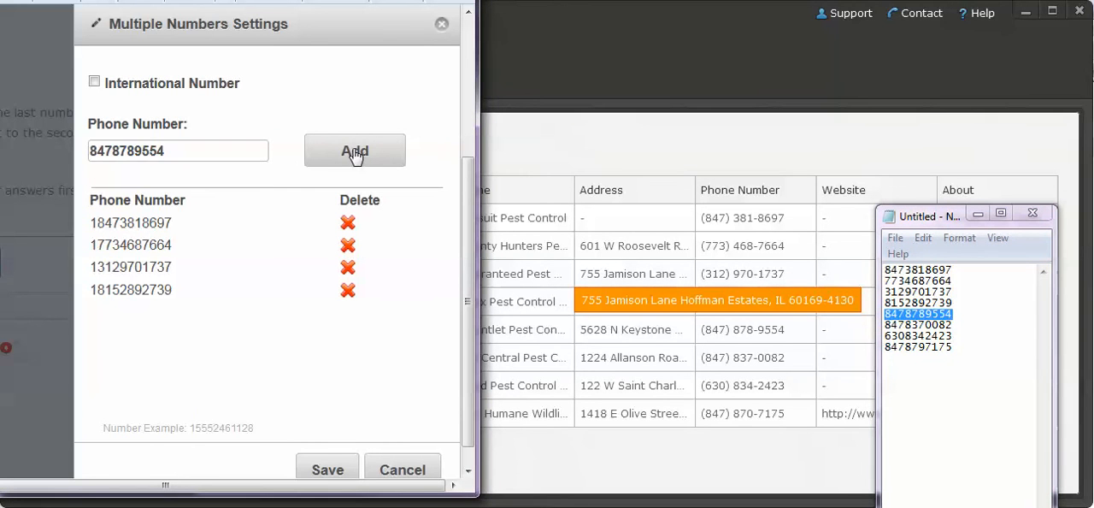
left_click(354, 151)
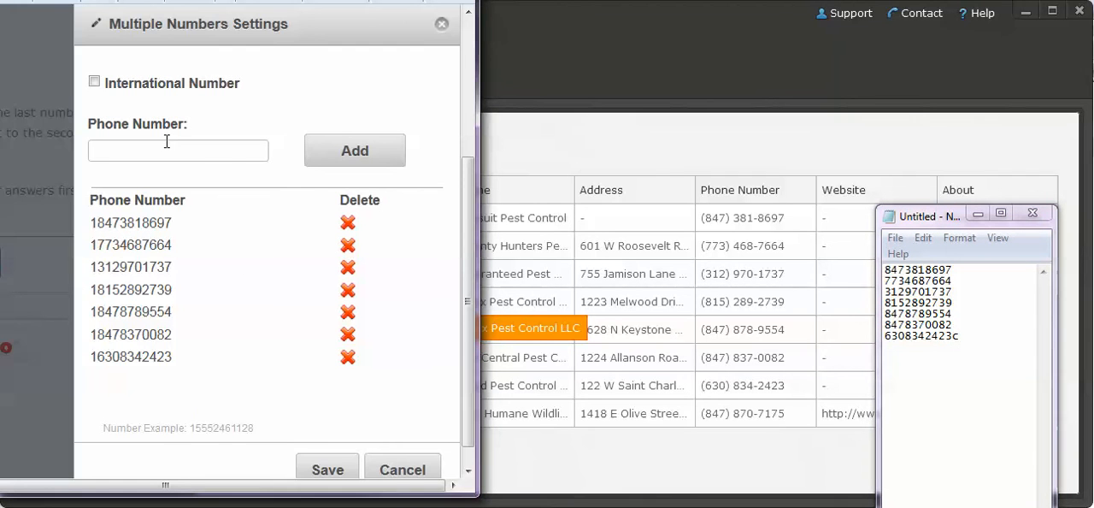
left_click(354, 151)
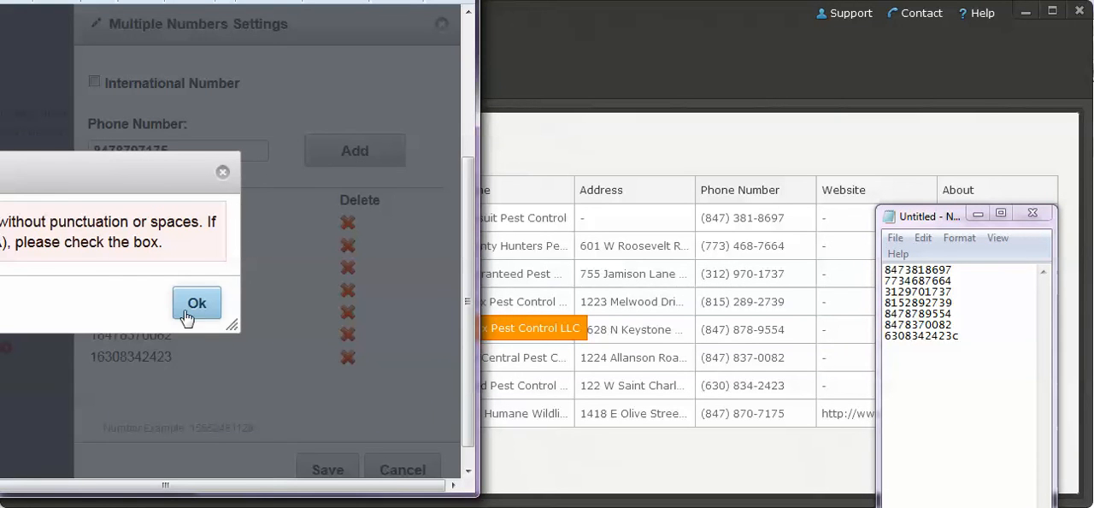
left_click(195, 302)
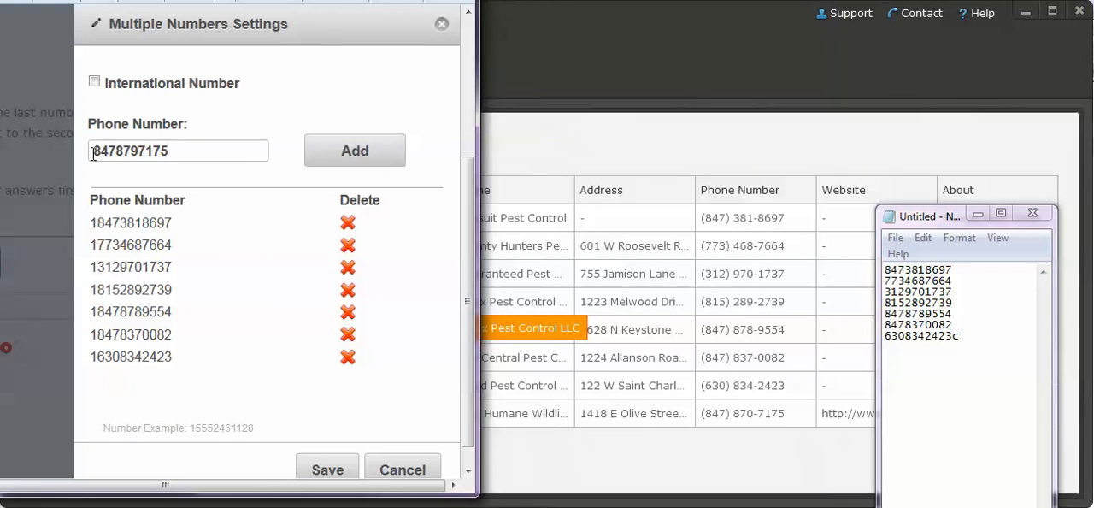
type("1")
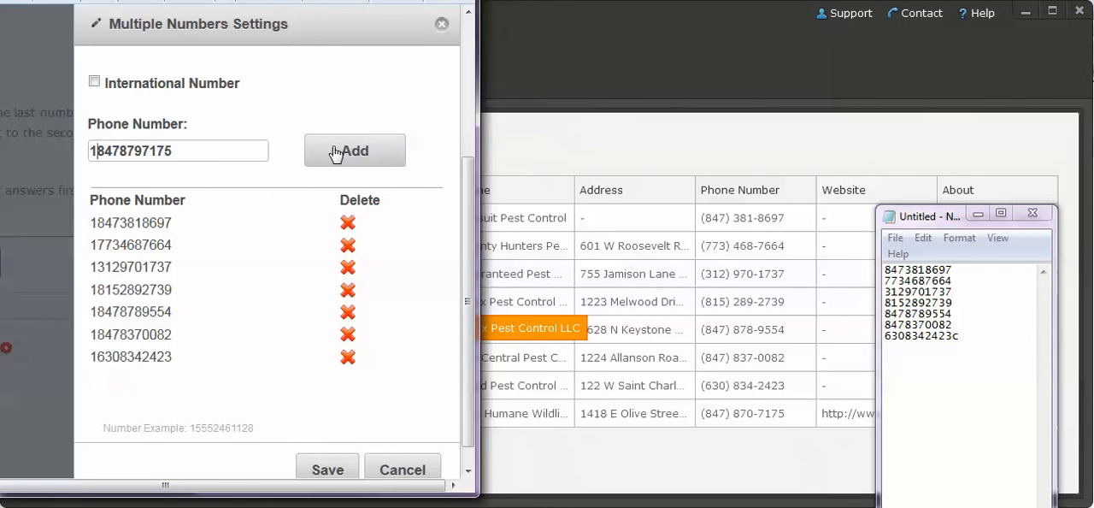
left_click(354, 150)
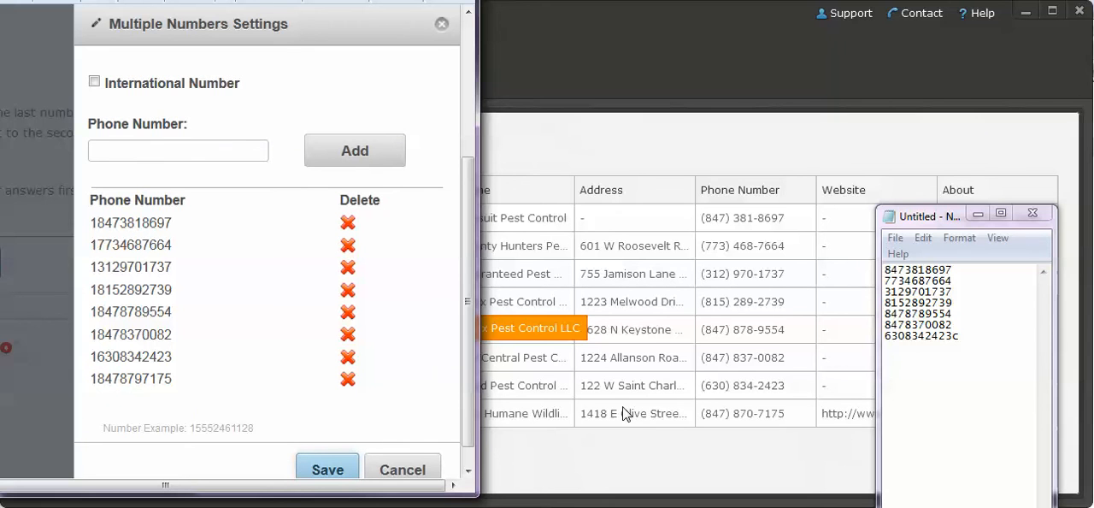
left_click(403, 468)
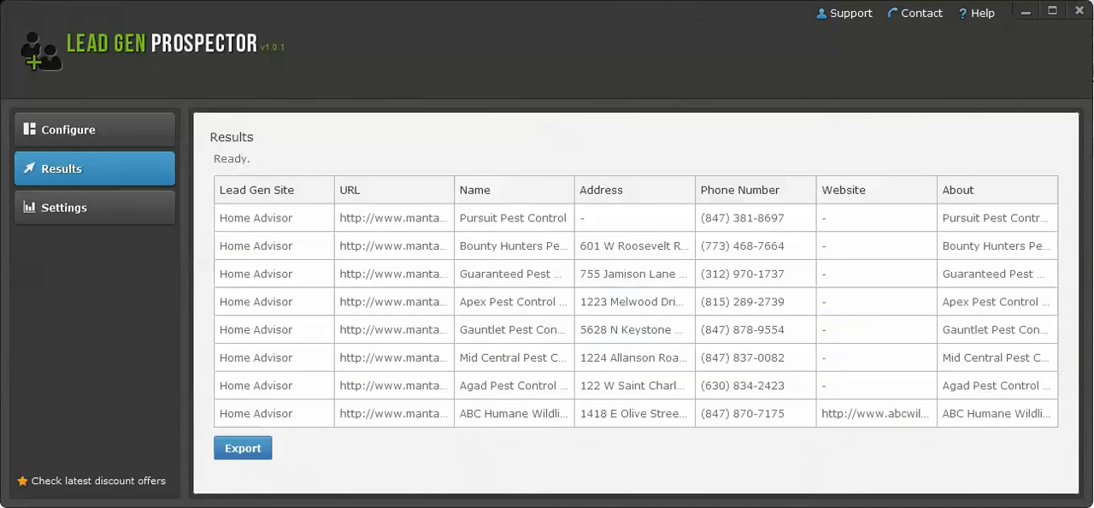
mouse_move(595, 96)
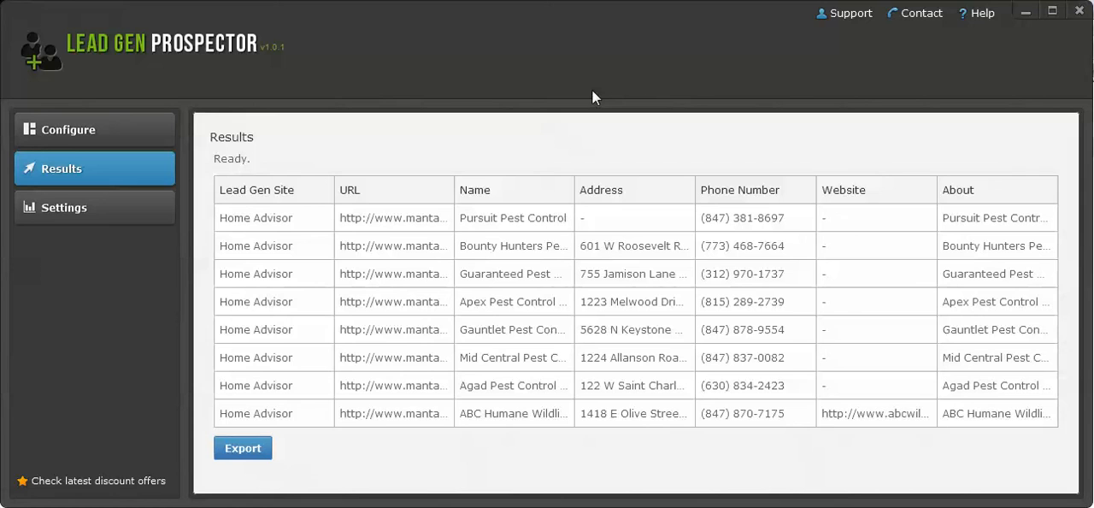